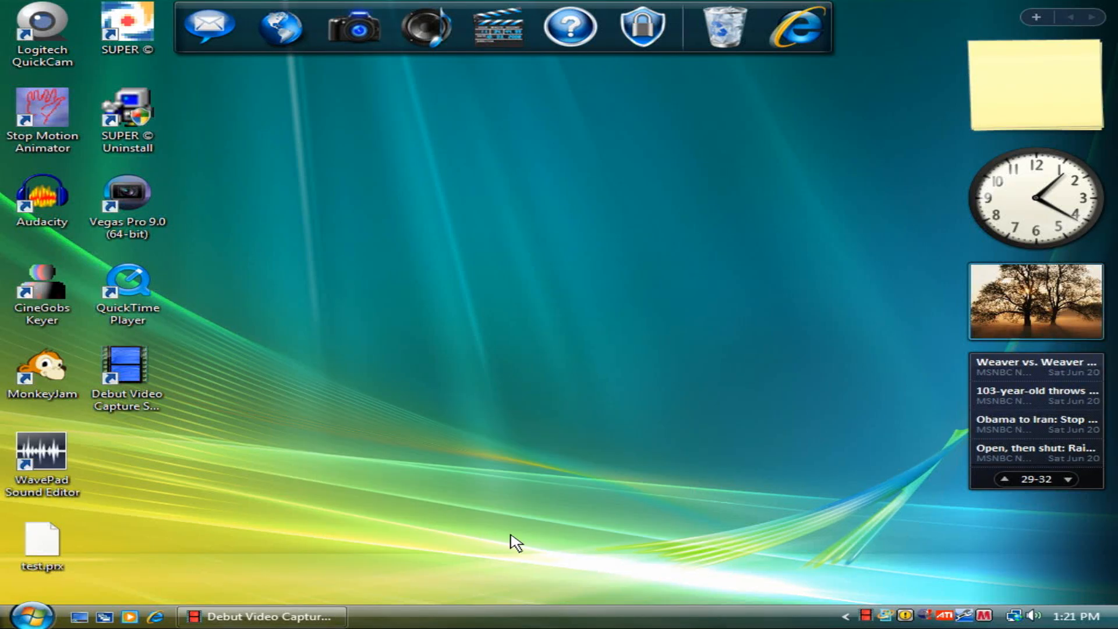
mouse_move(525, 567)
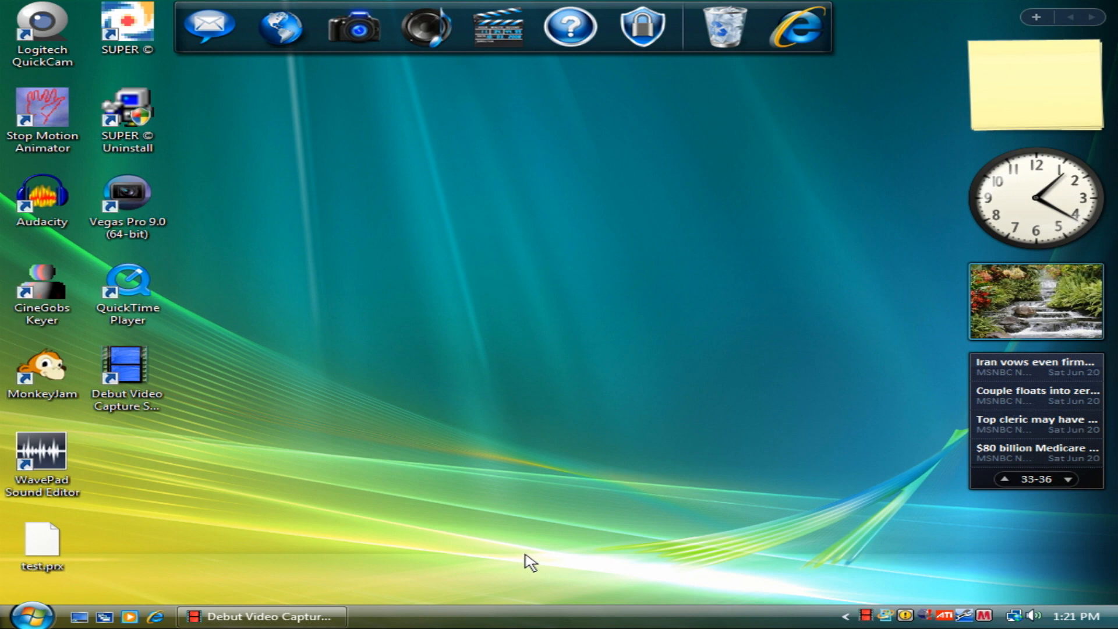
mouse_move(838, 482)
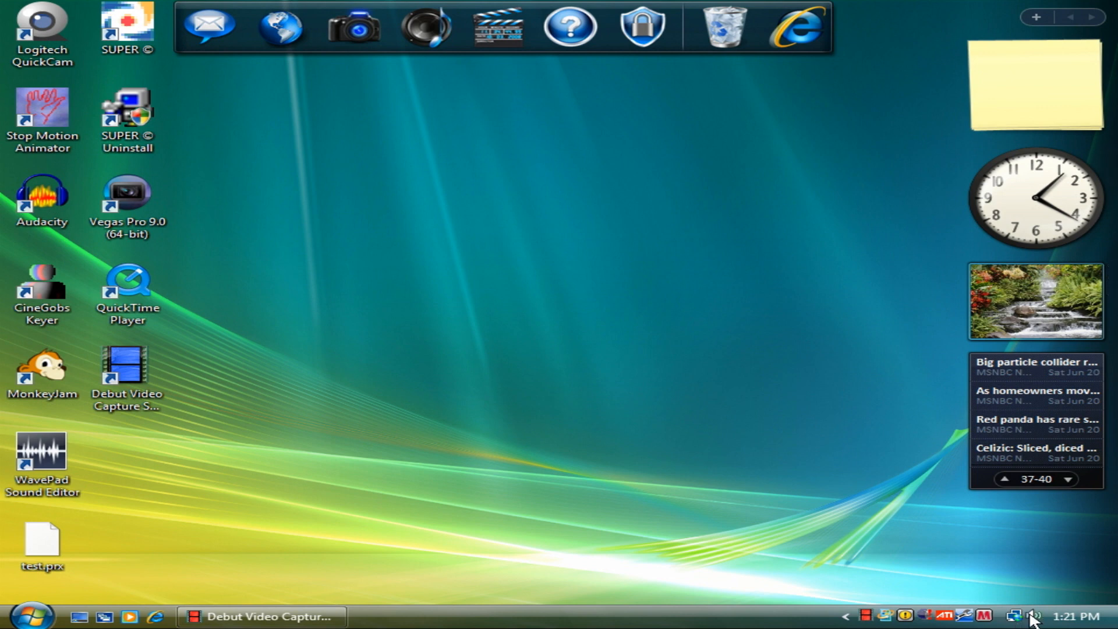
Open the Sound control panel's Recording devices list from the tray volume icon
left_click(1030, 616)
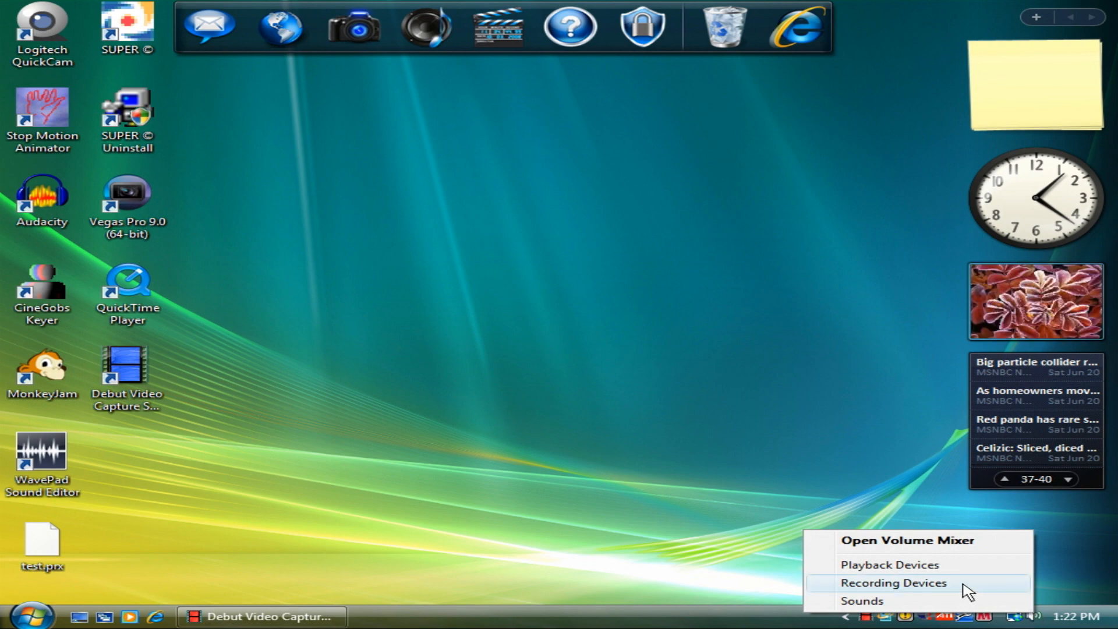
left_click(893, 582)
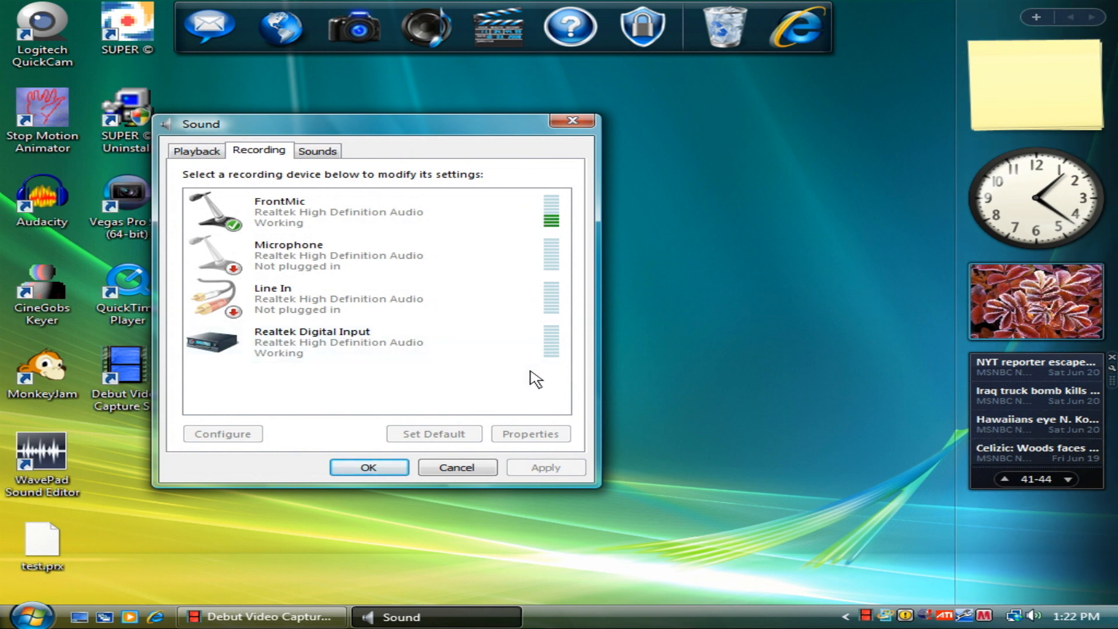
mouse_move(485, 382)
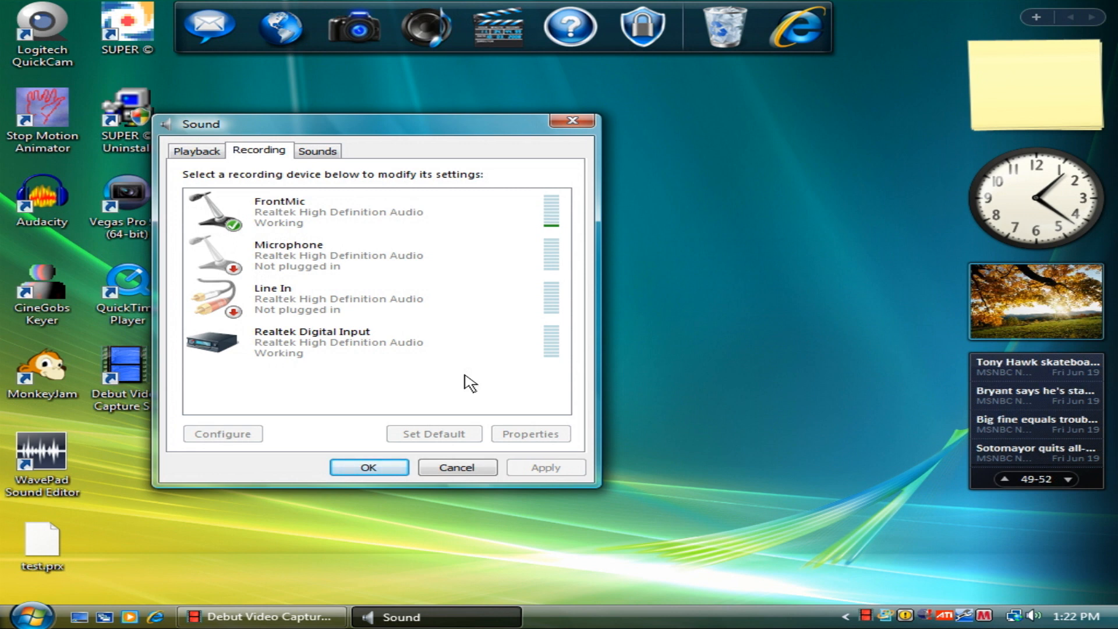
Show disabled devices in the Recording list and enable Stereo Mix
right_click(467, 381)
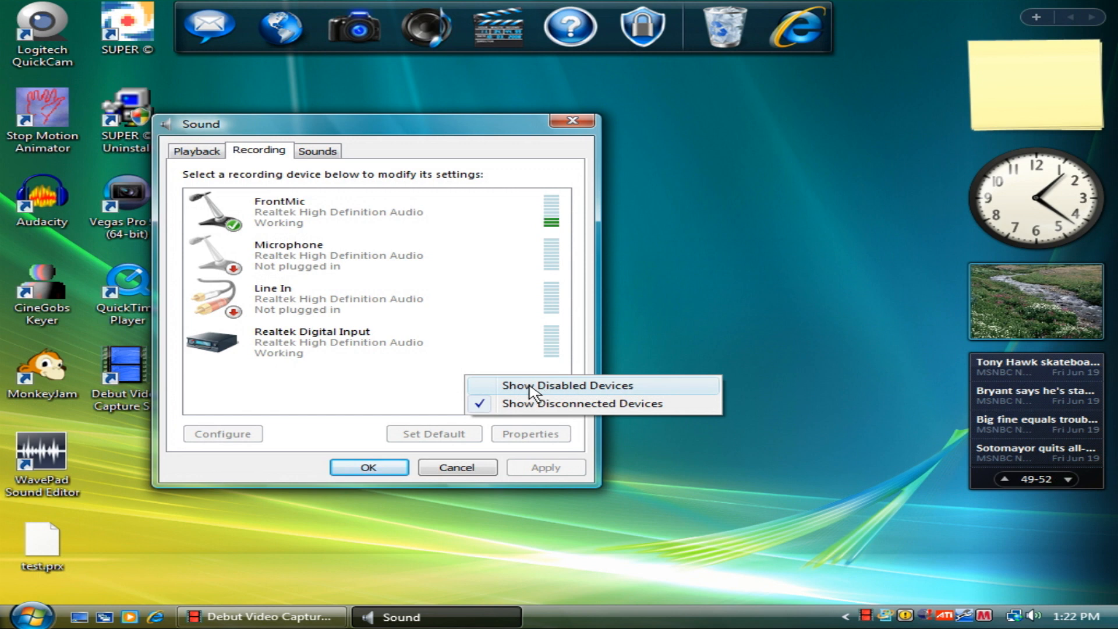
left_click(566, 385)
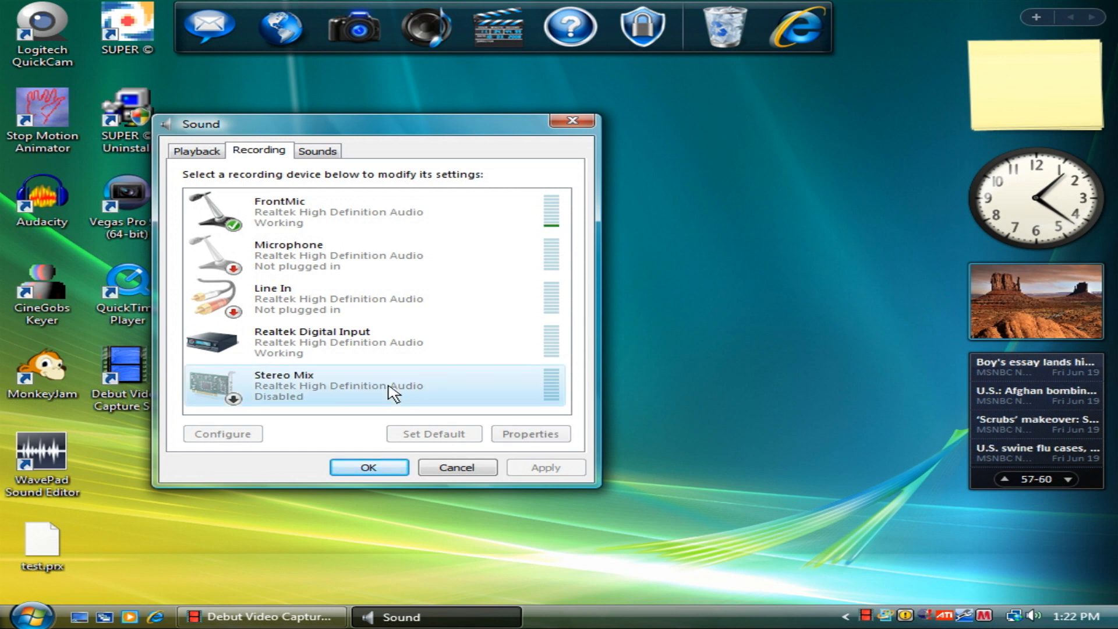
right_click(389, 396)
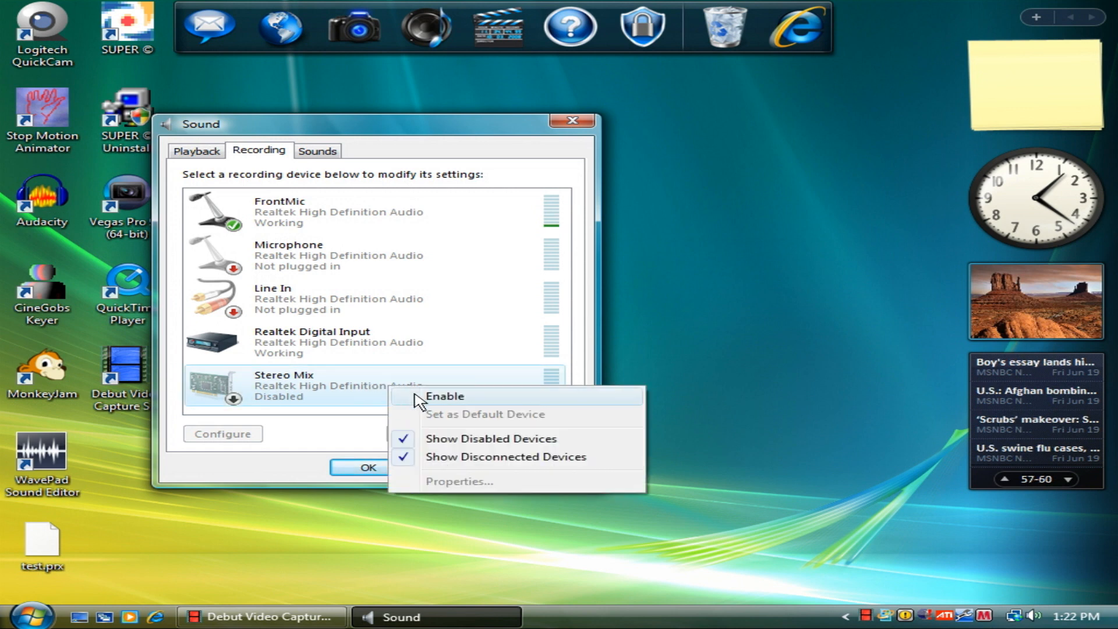
left_click(445, 397)
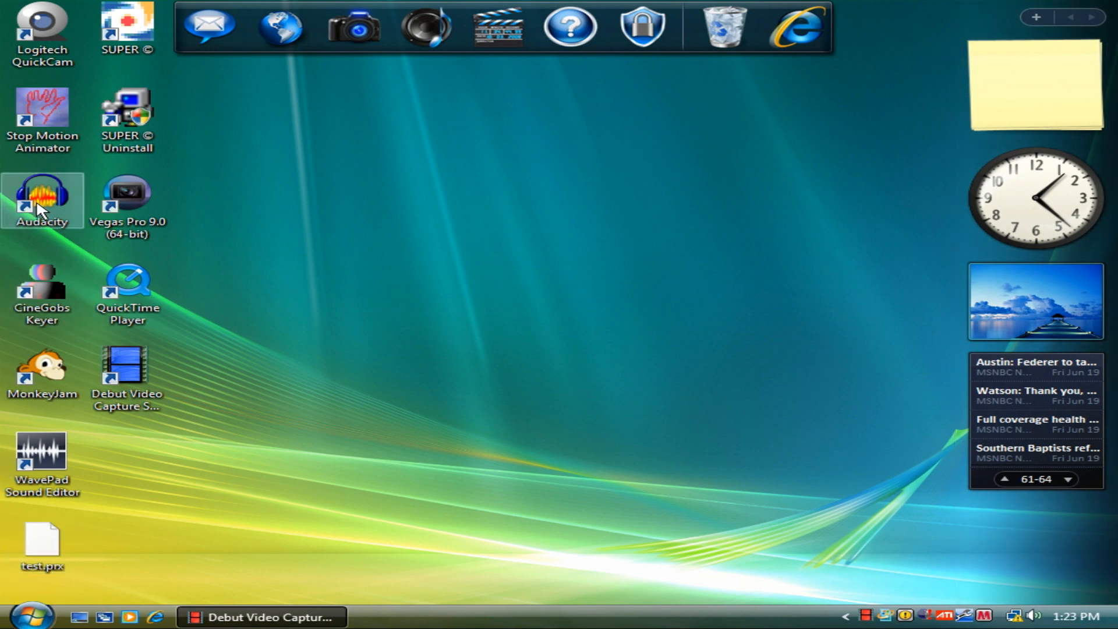
left_click(1069, 479)
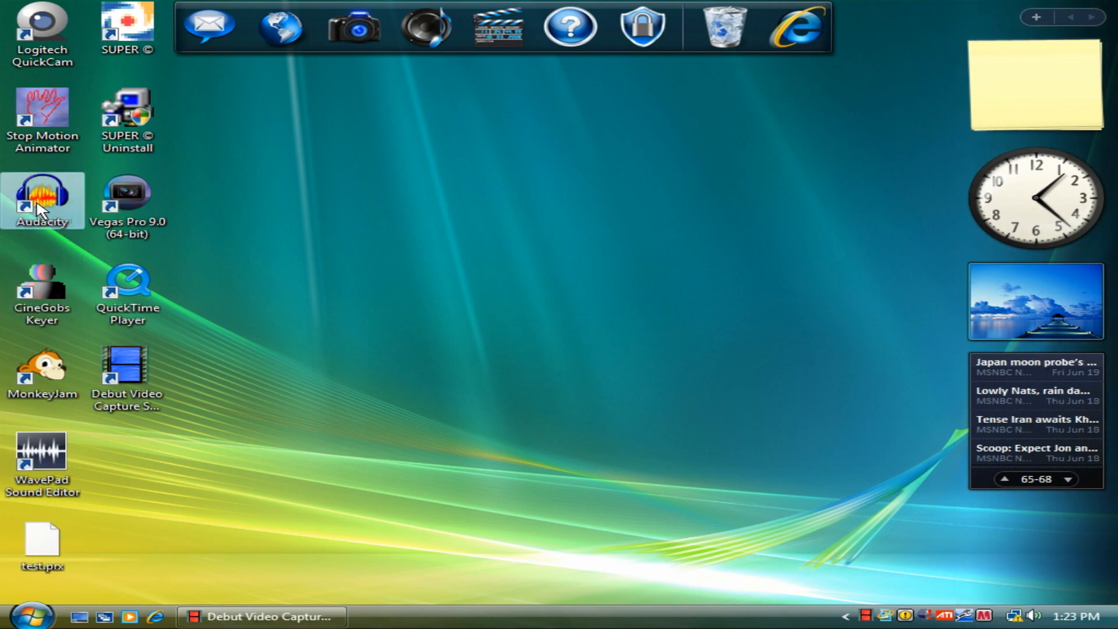
double_click(41, 193)
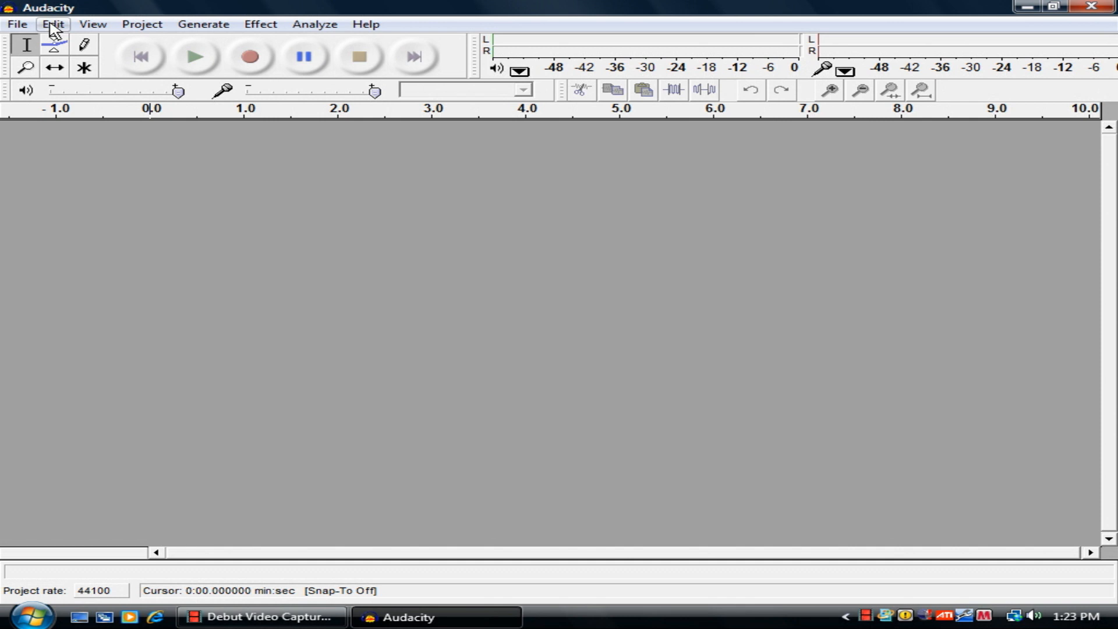
left_click(53, 24)
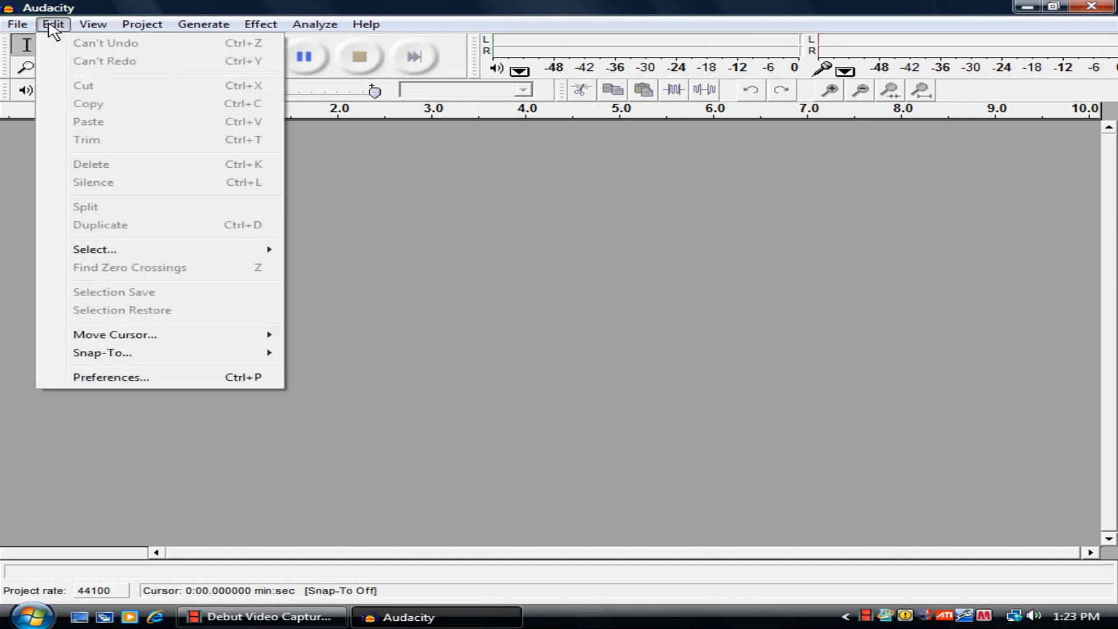
mouse_move(157, 378)
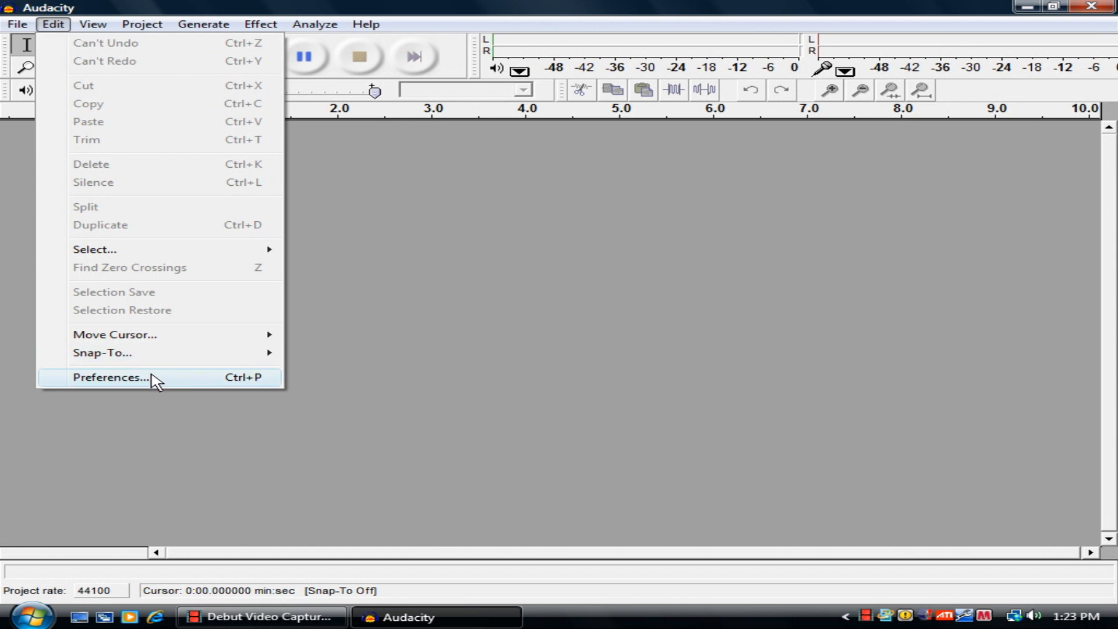
left_click(110, 377)
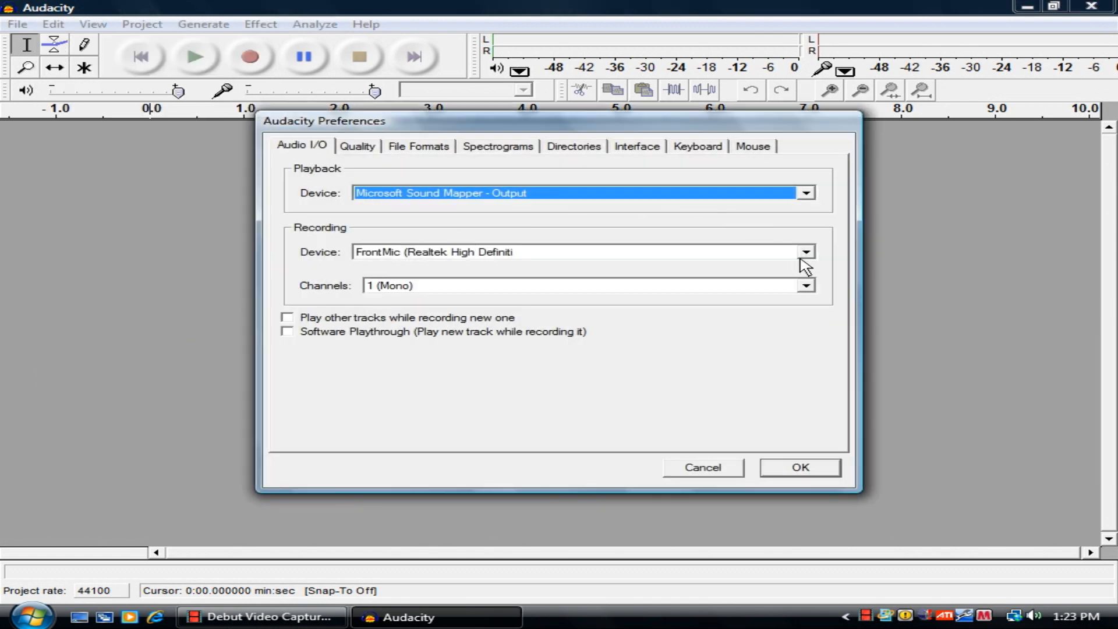
left_click(805, 252)
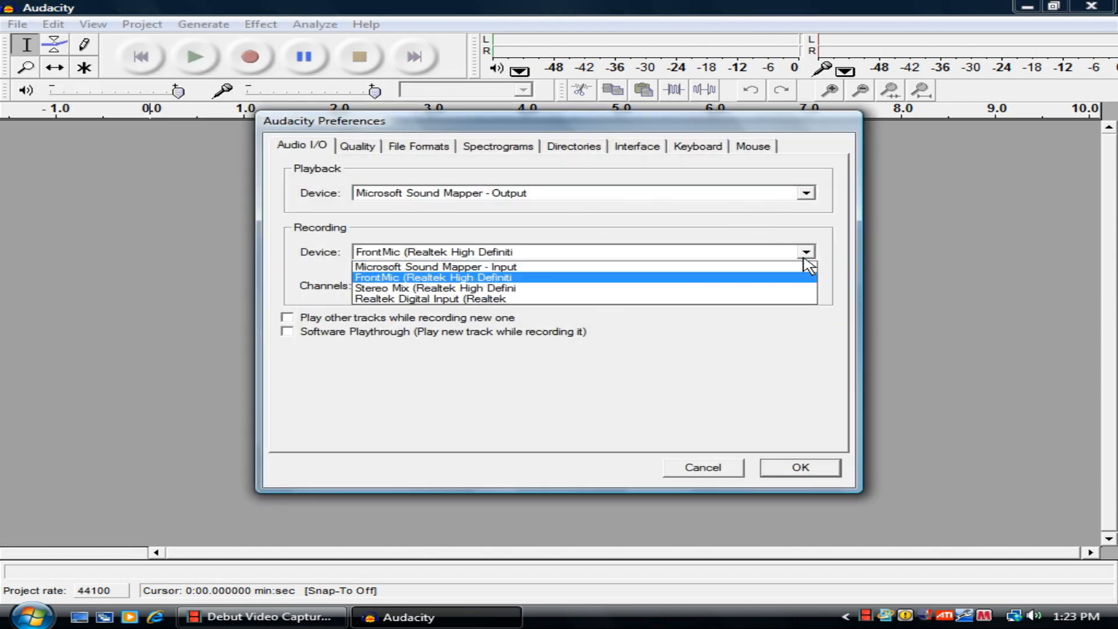
mouse_move(475, 298)
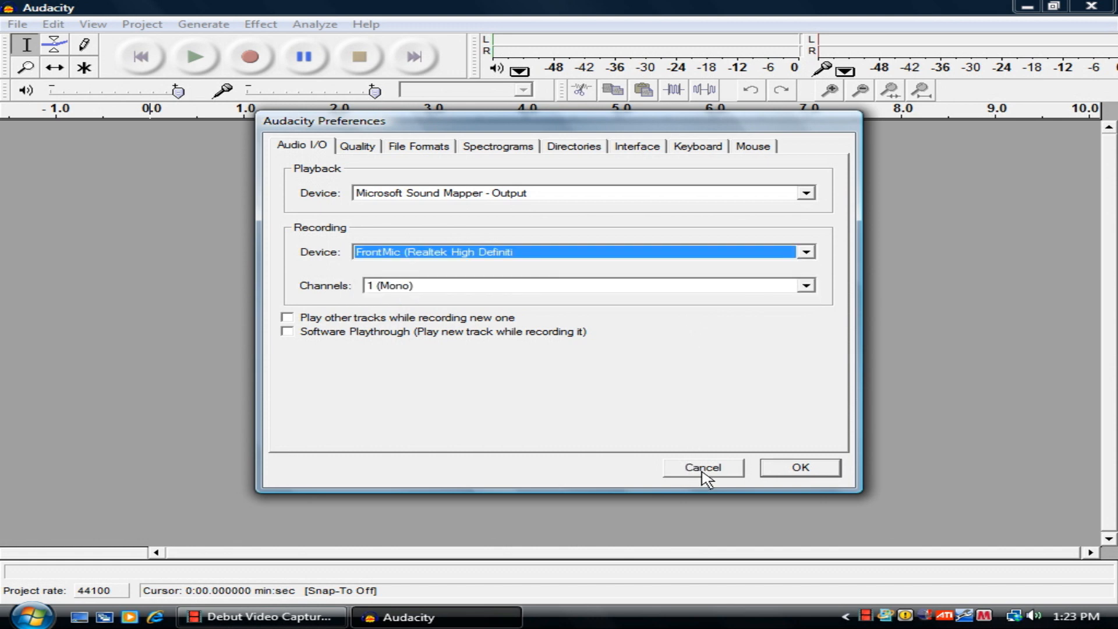
left_click(702, 467)
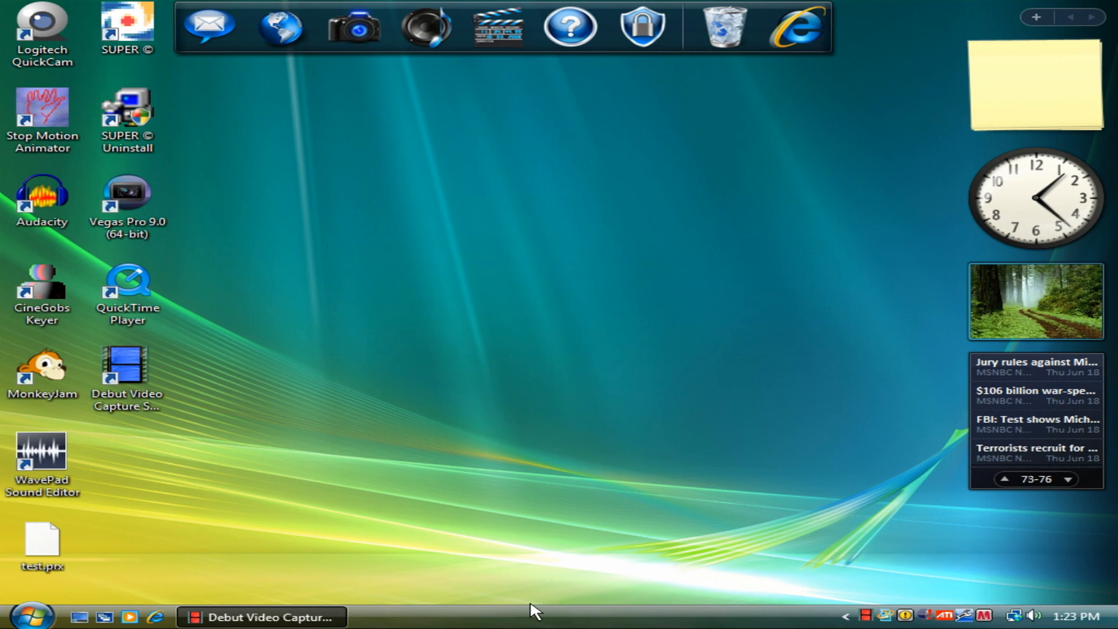
Launch Windows Movie Maker and check that Stereo Mix appears in the Narrate Timeline audio devices
left_click(1065, 479)
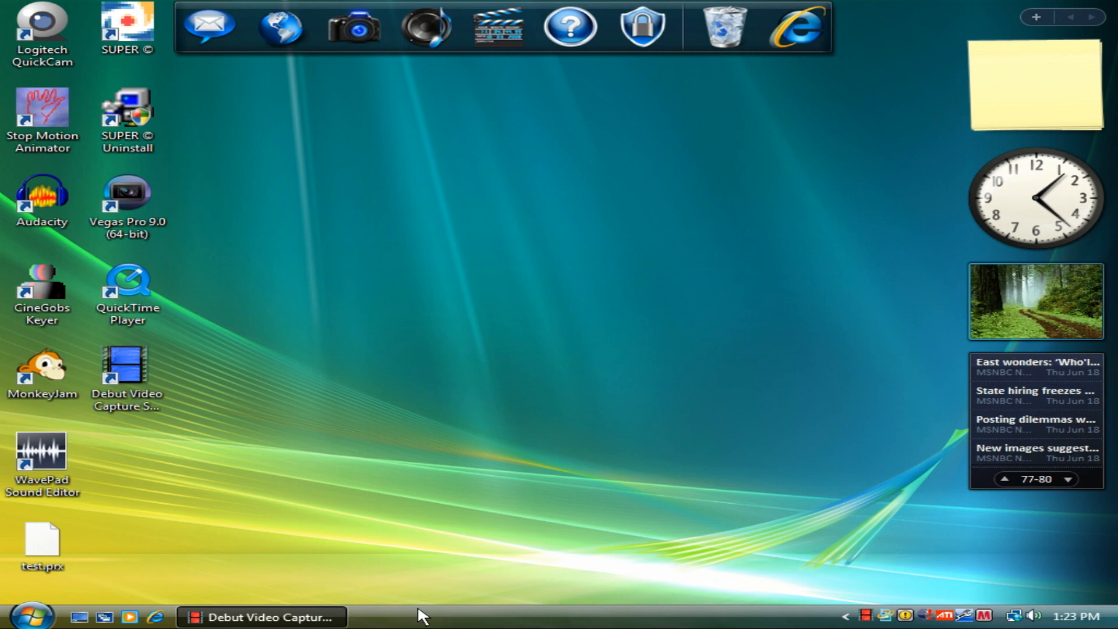
mouse_move(398, 590)
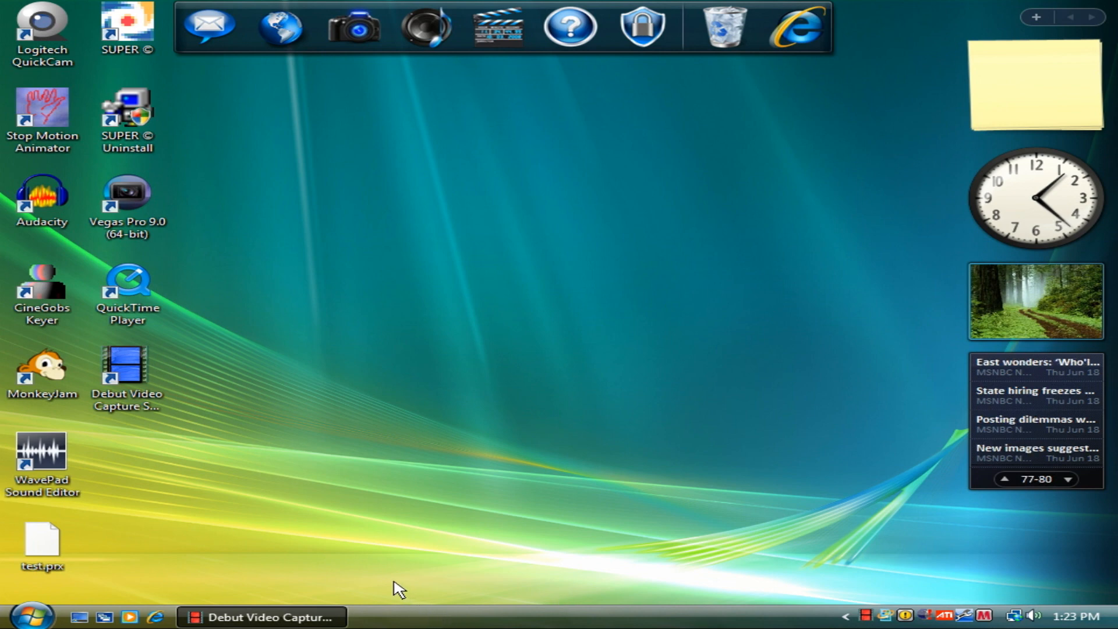
left_click(29, 615)
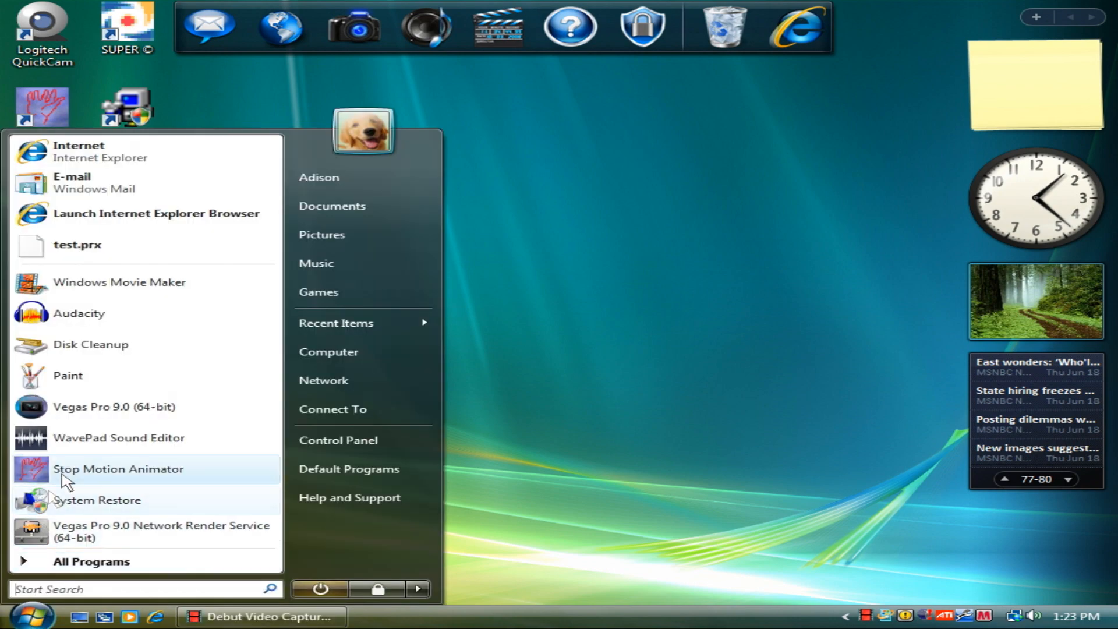
left_click(119, 282)
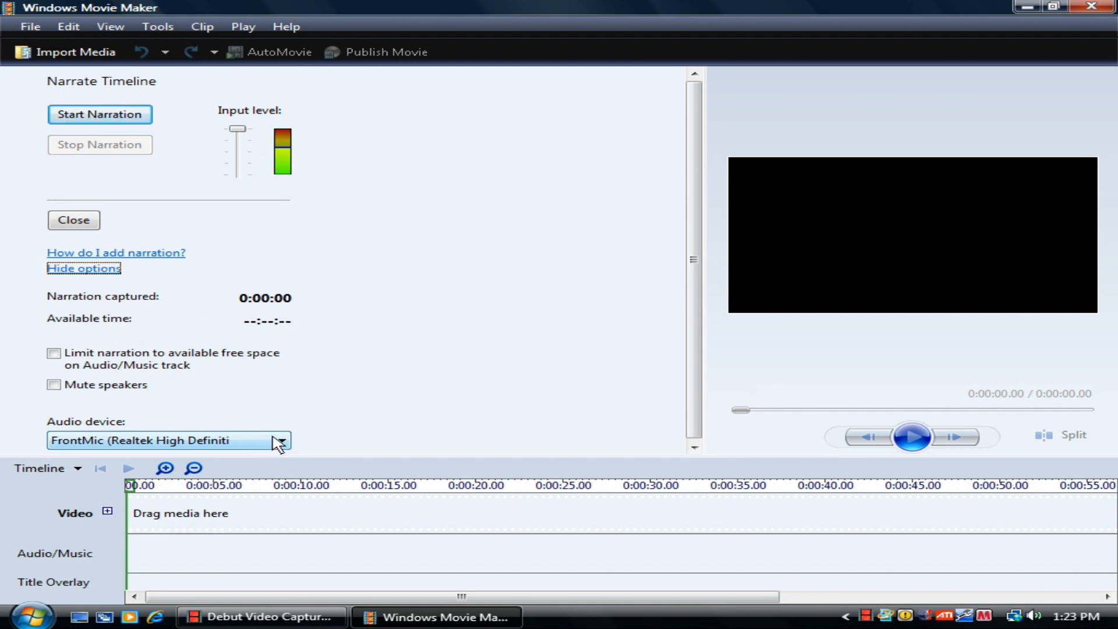
left_click(280, 440)
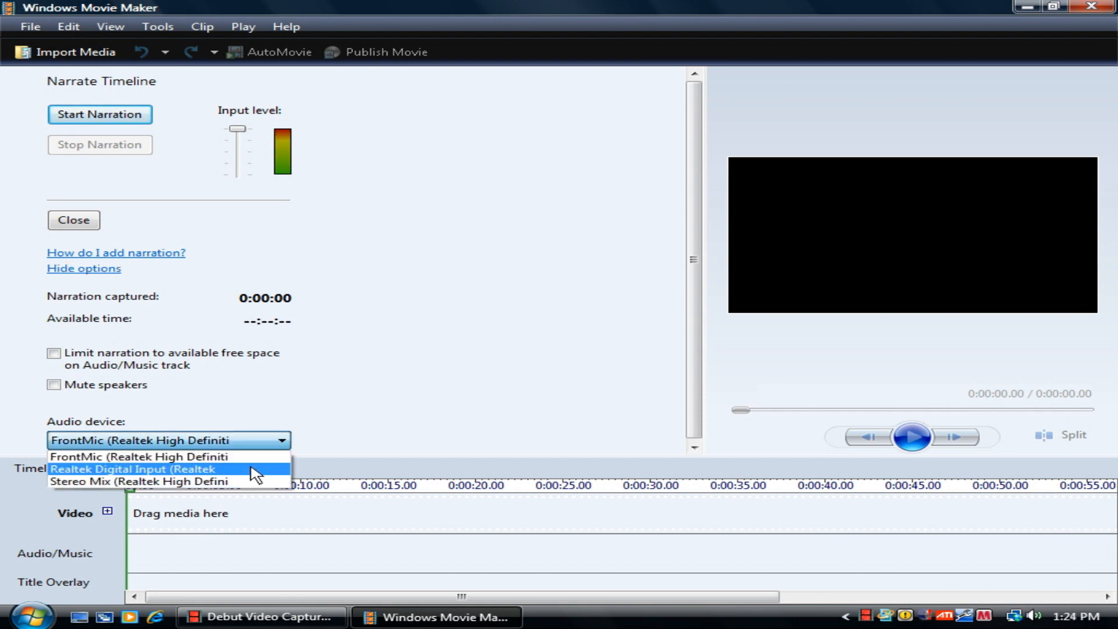
mouse_move(193, 482)
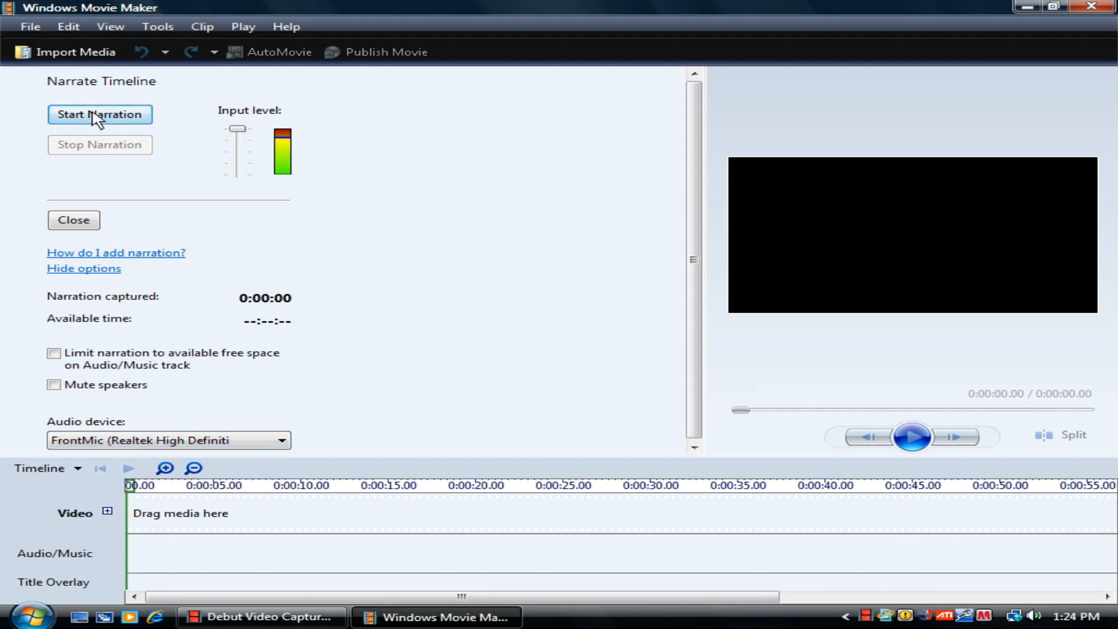
mouse_move(531, 218)
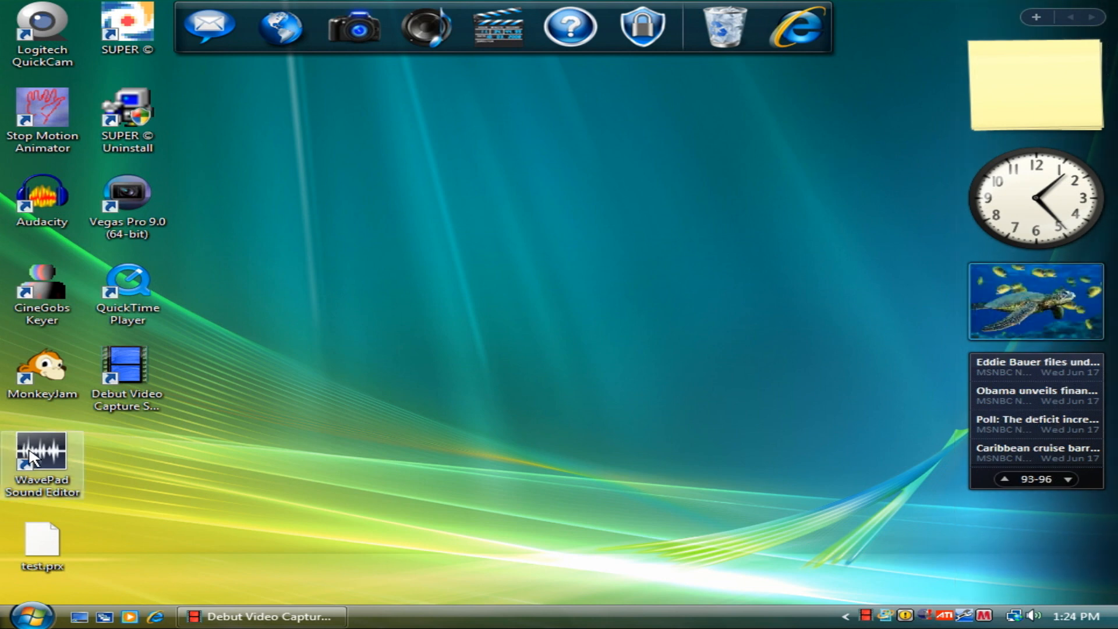
double_click(42, 464)
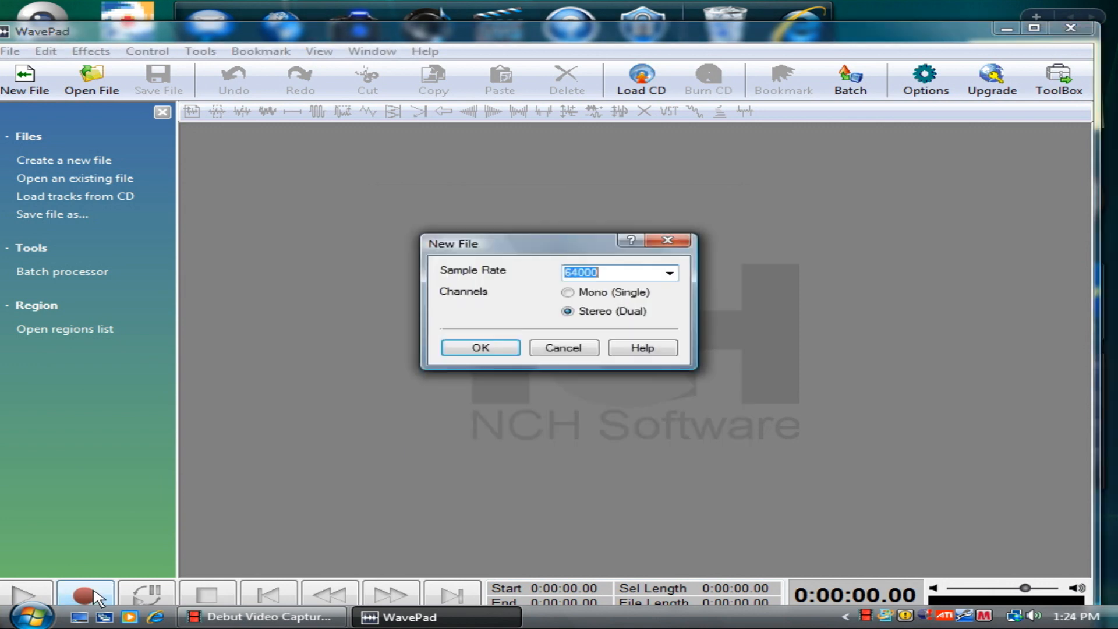
left_click(480, 347)
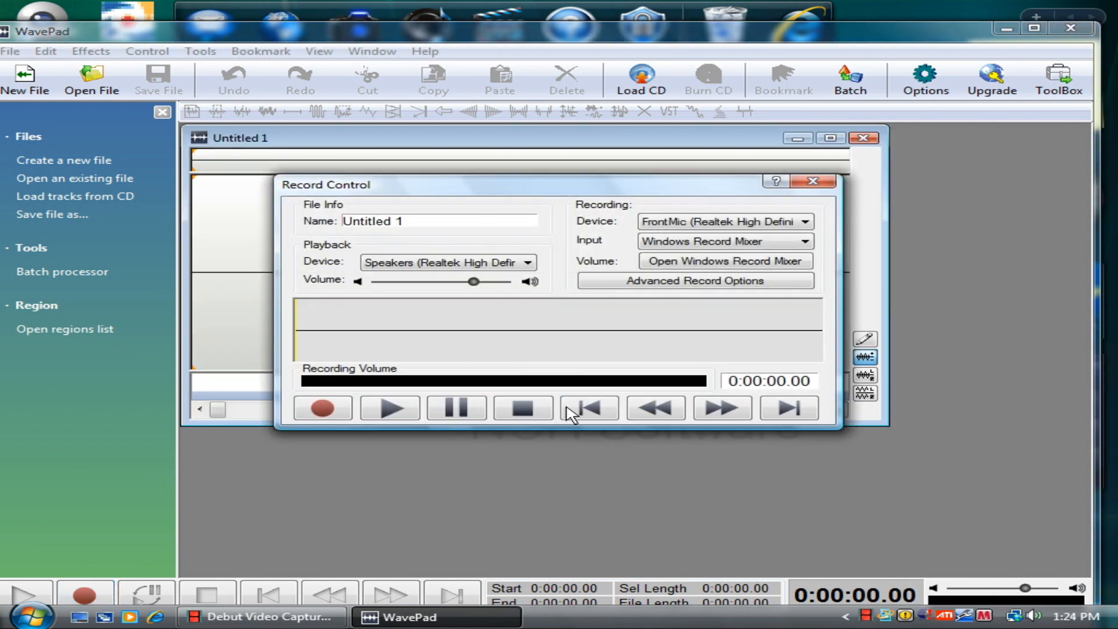
left_click(804, 221)
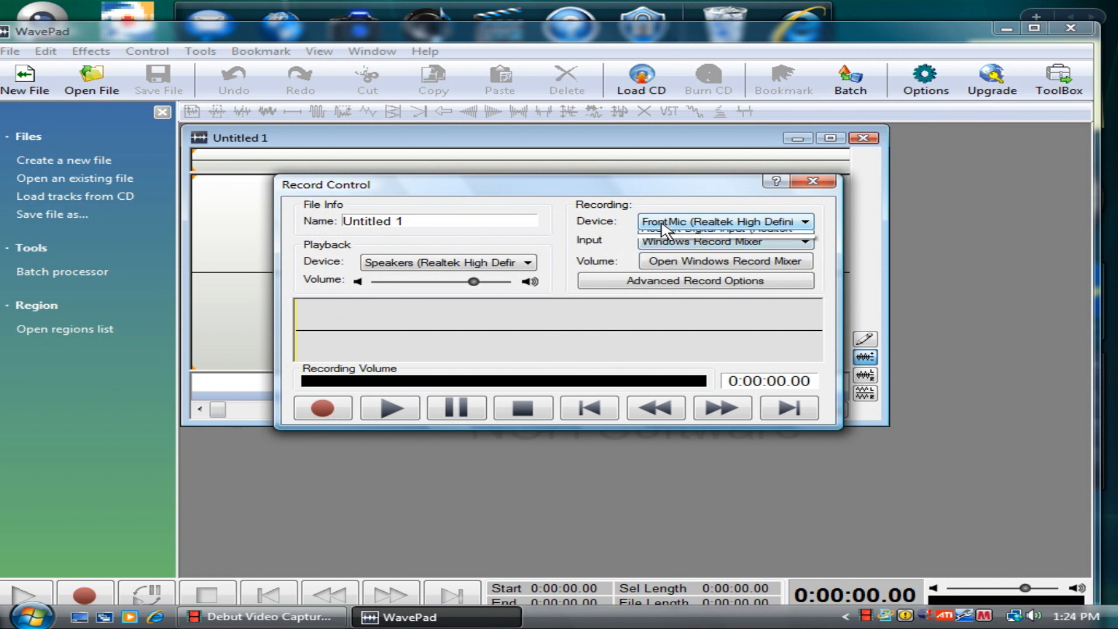
left_click(804, 222)
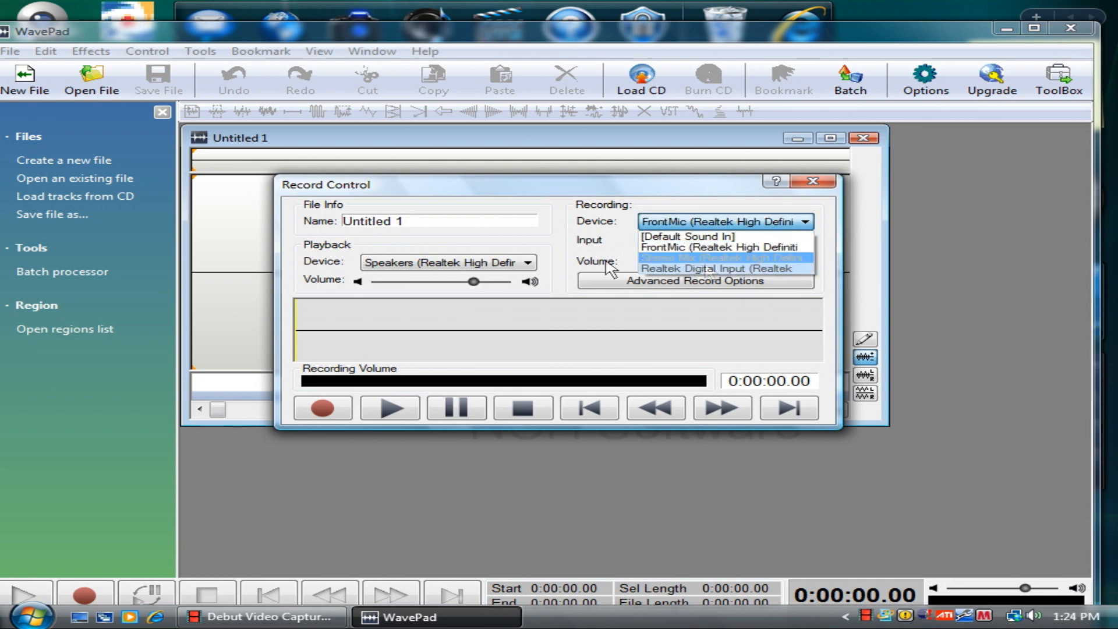
left_click(720, 257)
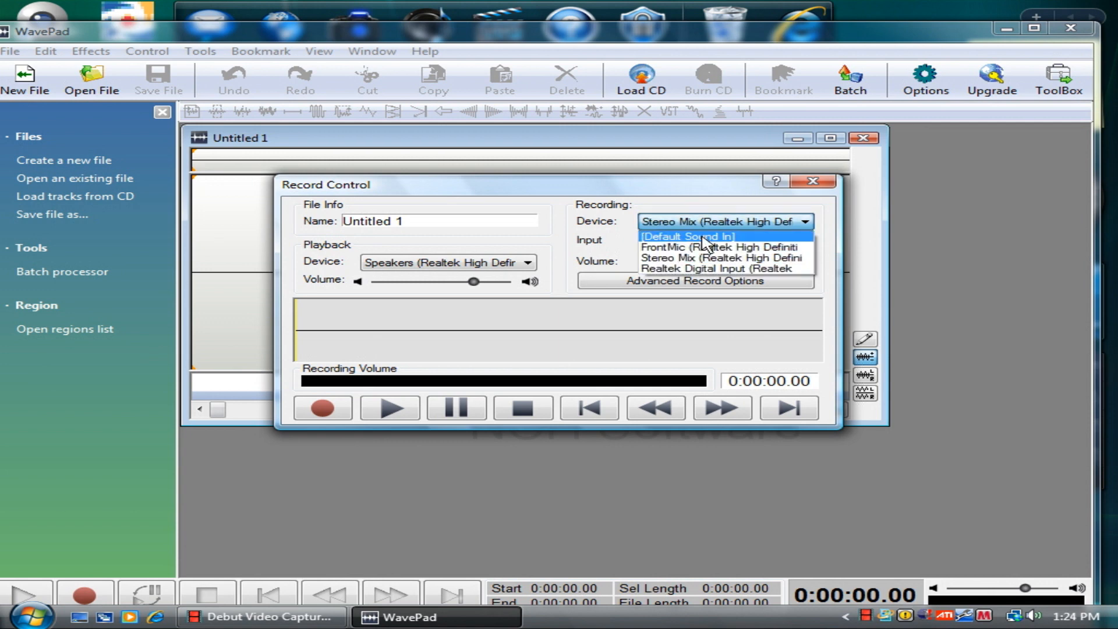
left_click(721, 247)
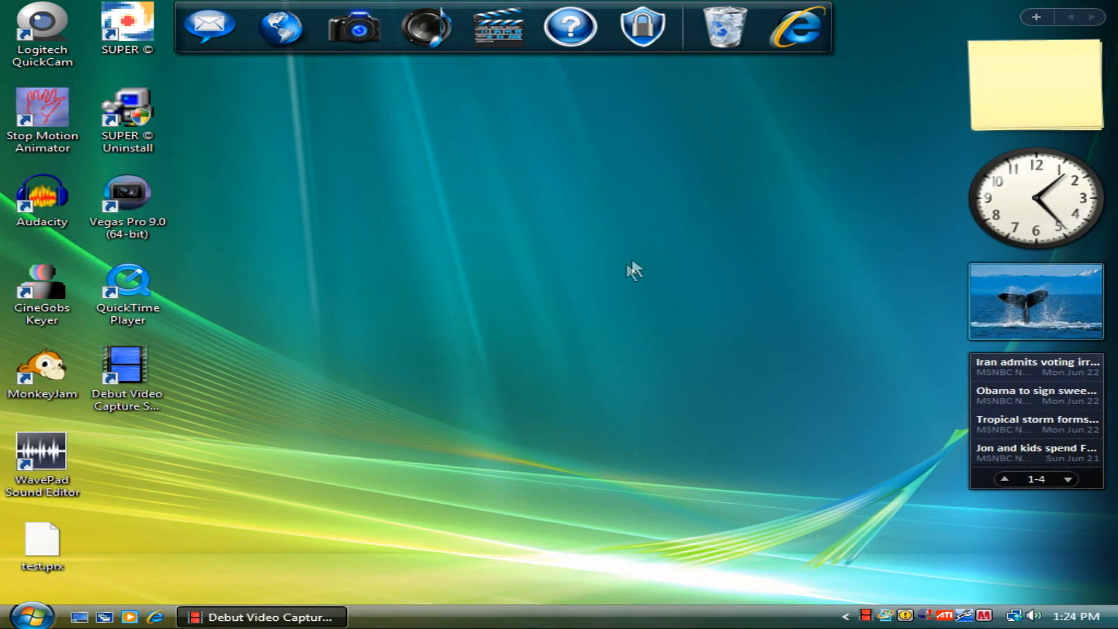
Launch Internet Explorer and search Google for 'you tube'
left_click(995, 615)
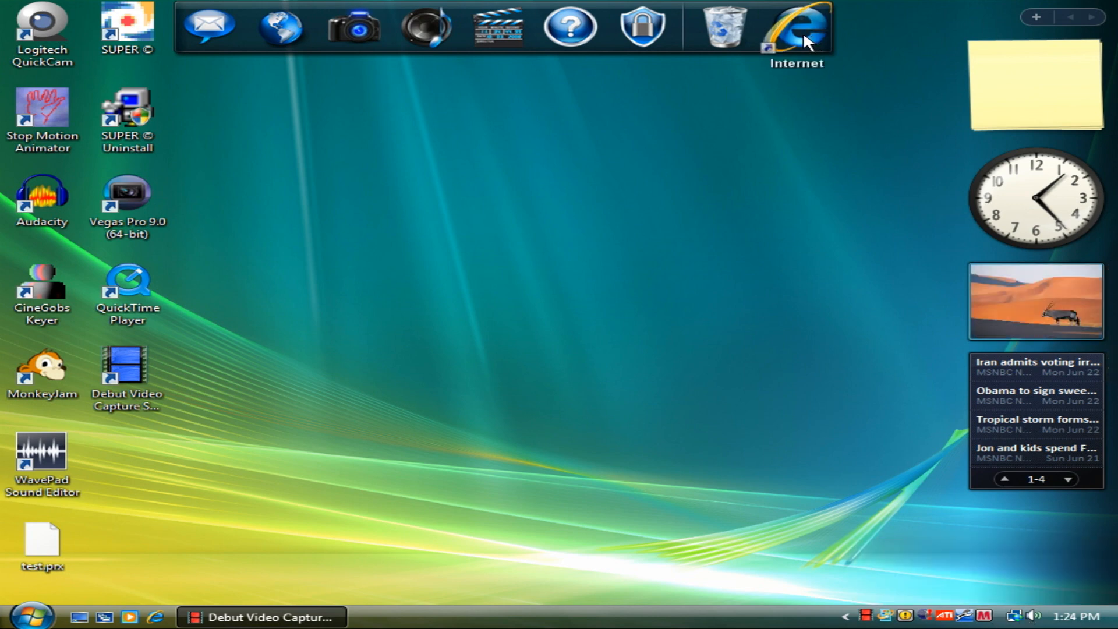
left_click(797, 29)
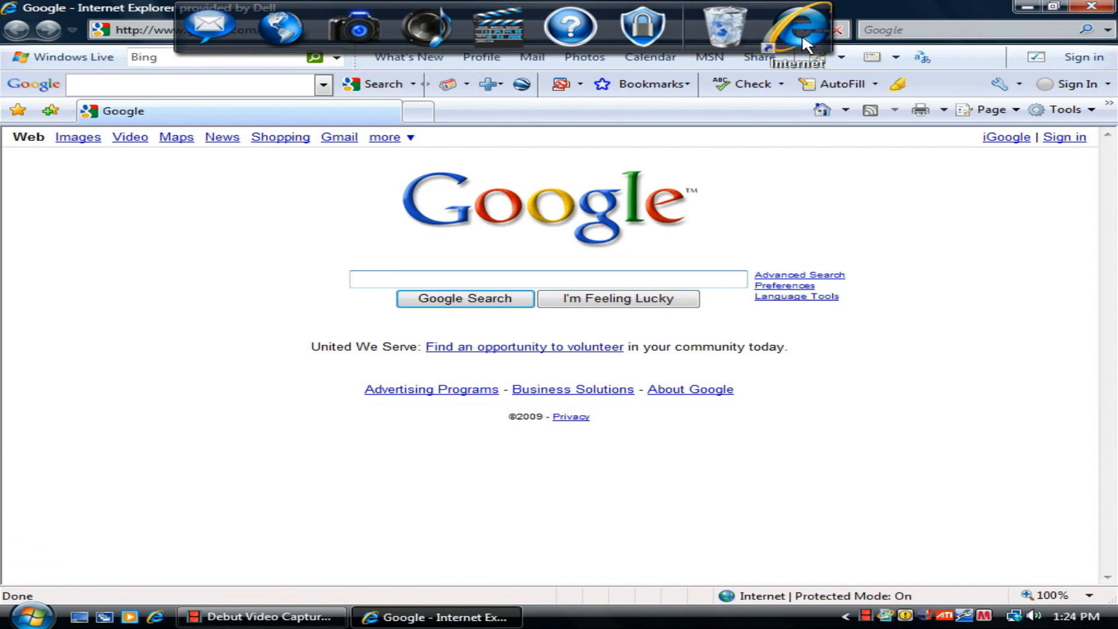
left_click(547, 279)
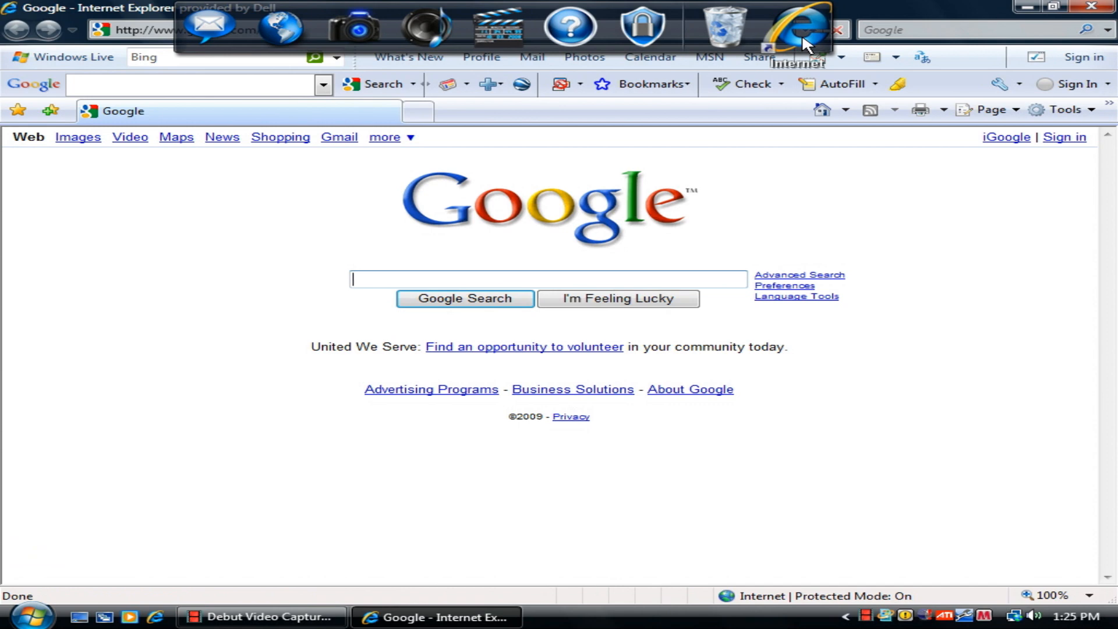
type("you tube")
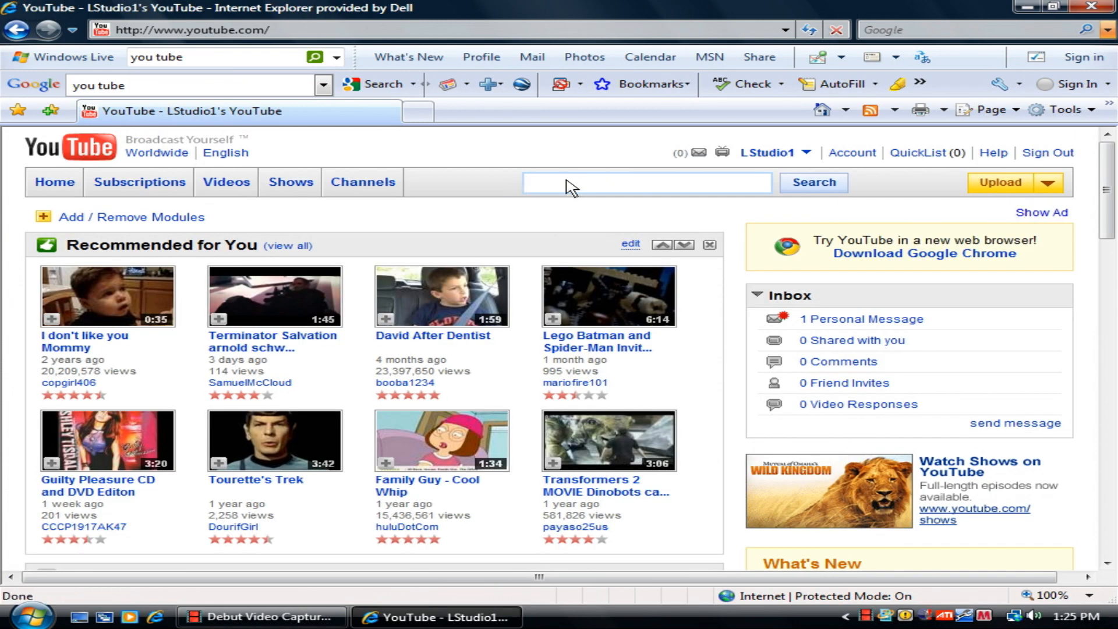
left_click(645, 183)
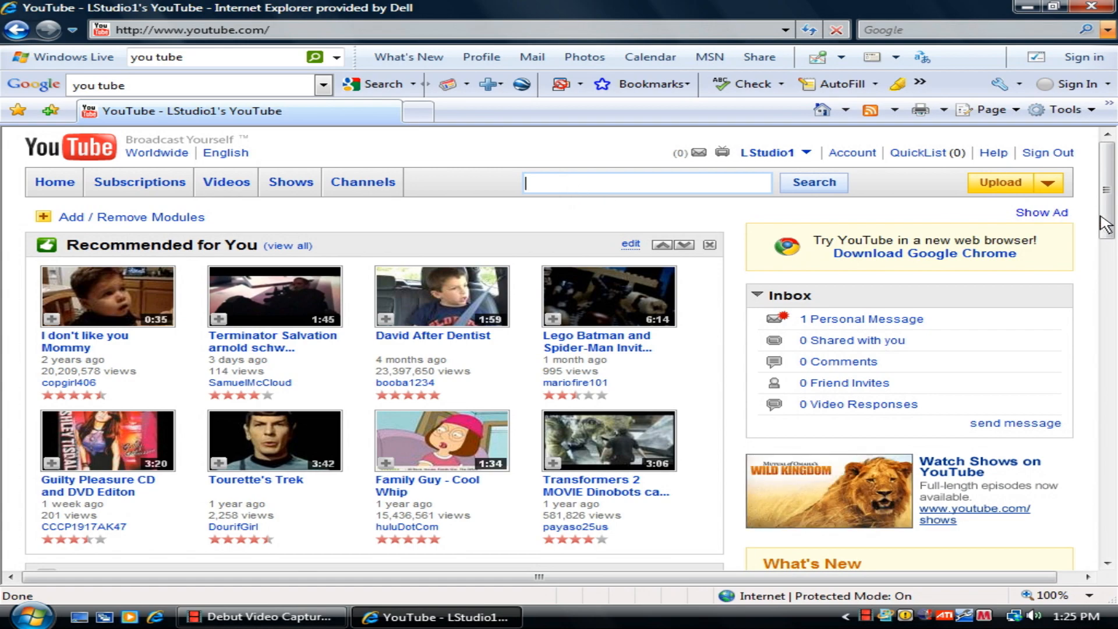
scroll("down", 3)
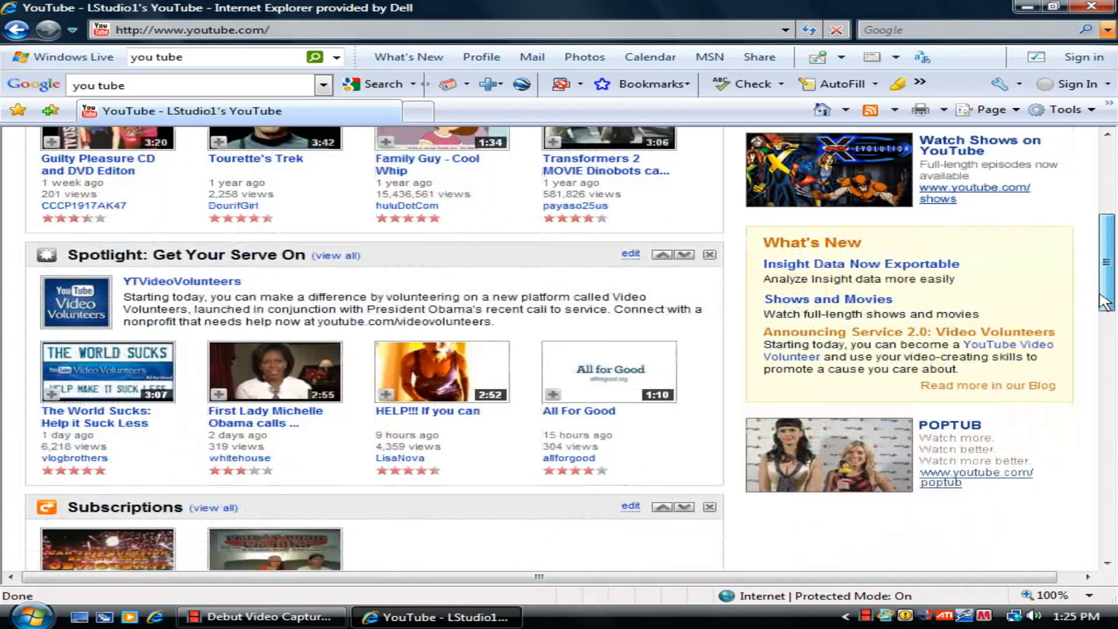
scroll("down", 3)
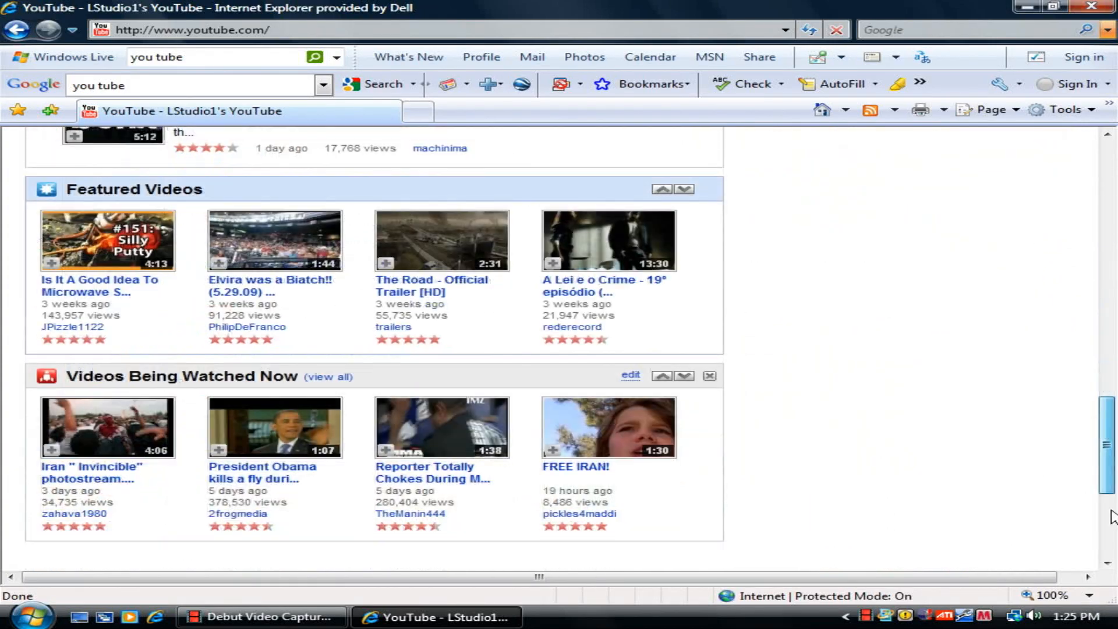
scroll("up", 3)
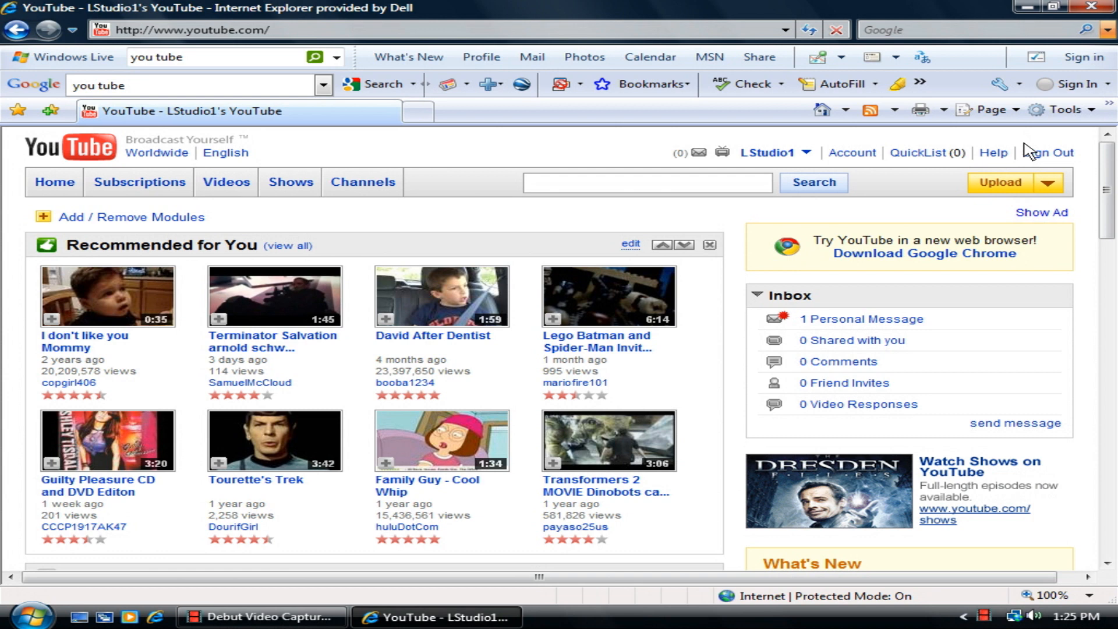
left_click(1048, 182)
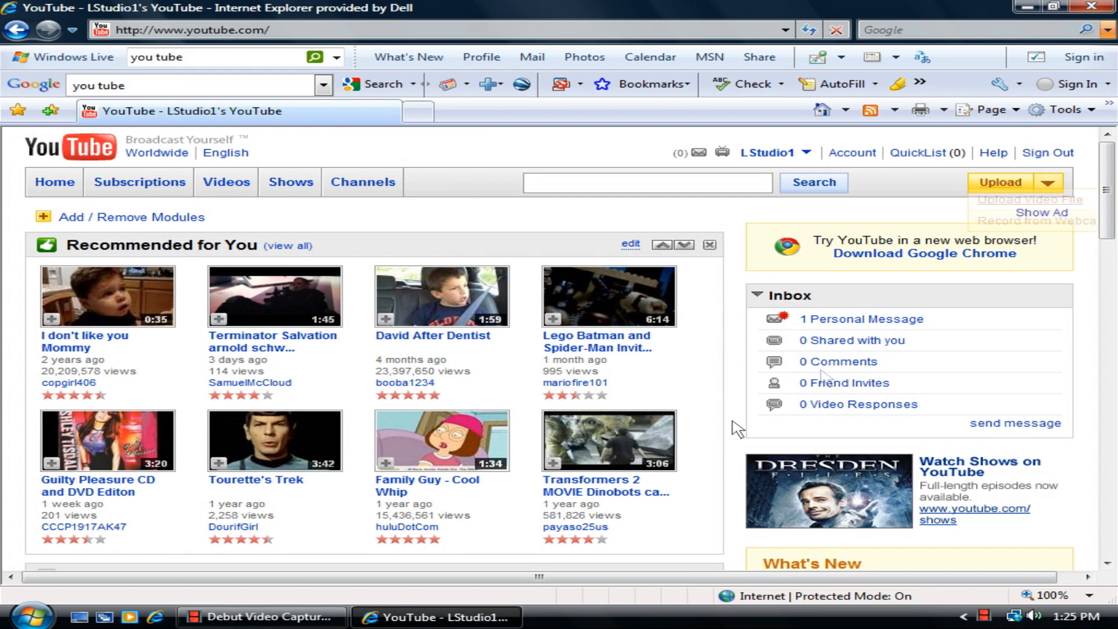
left_click(28, 615)
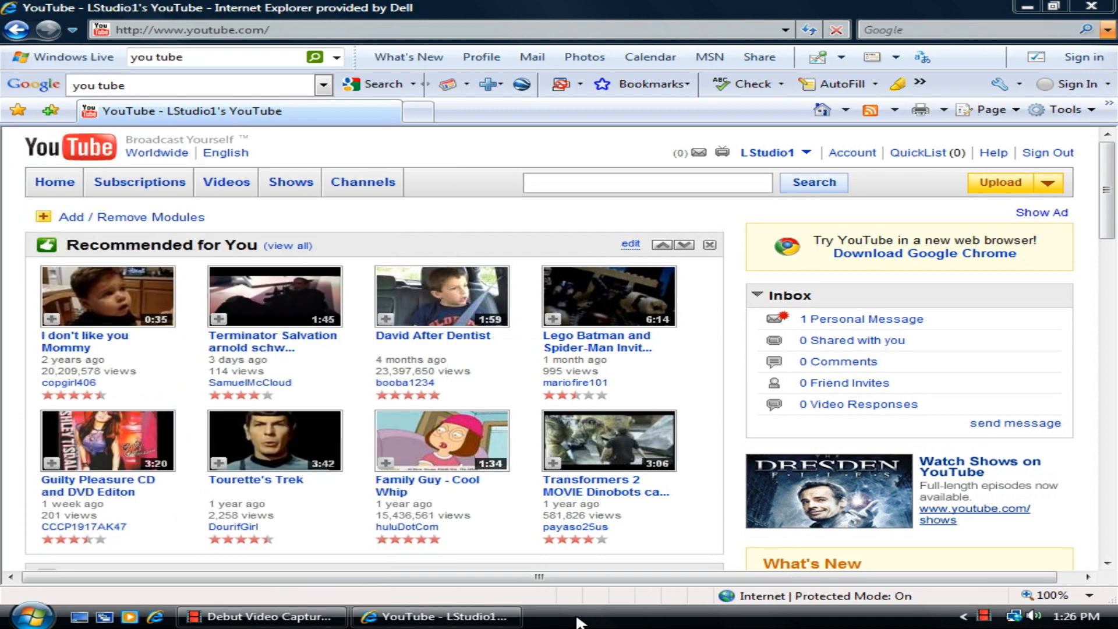
mouse_move(581, 606)
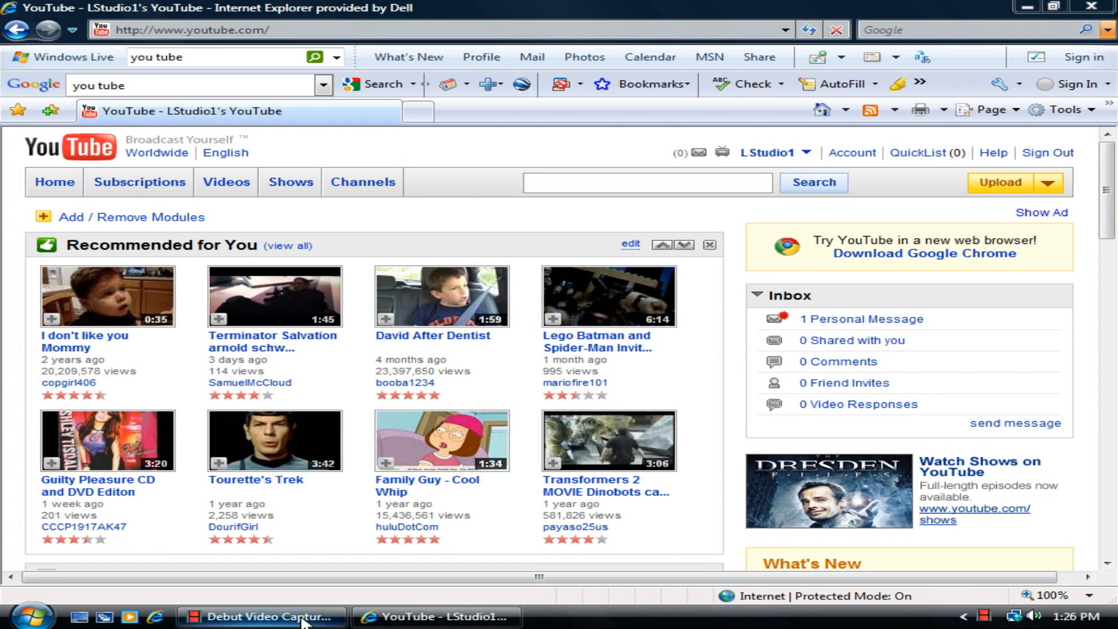
left_click(29, 615)
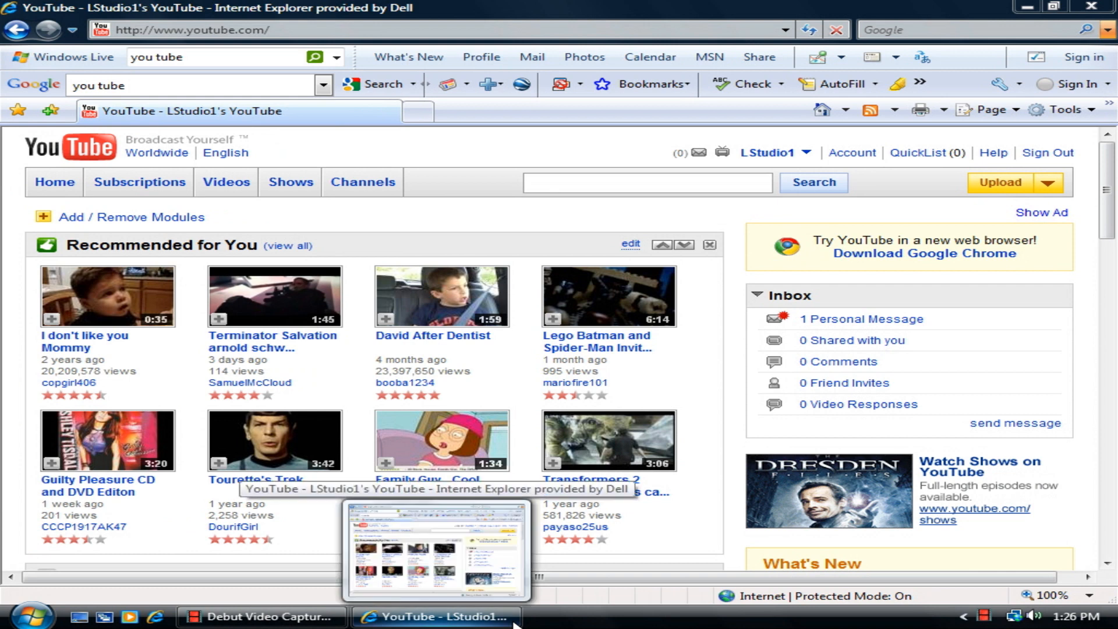
mouse_move(416, 618)
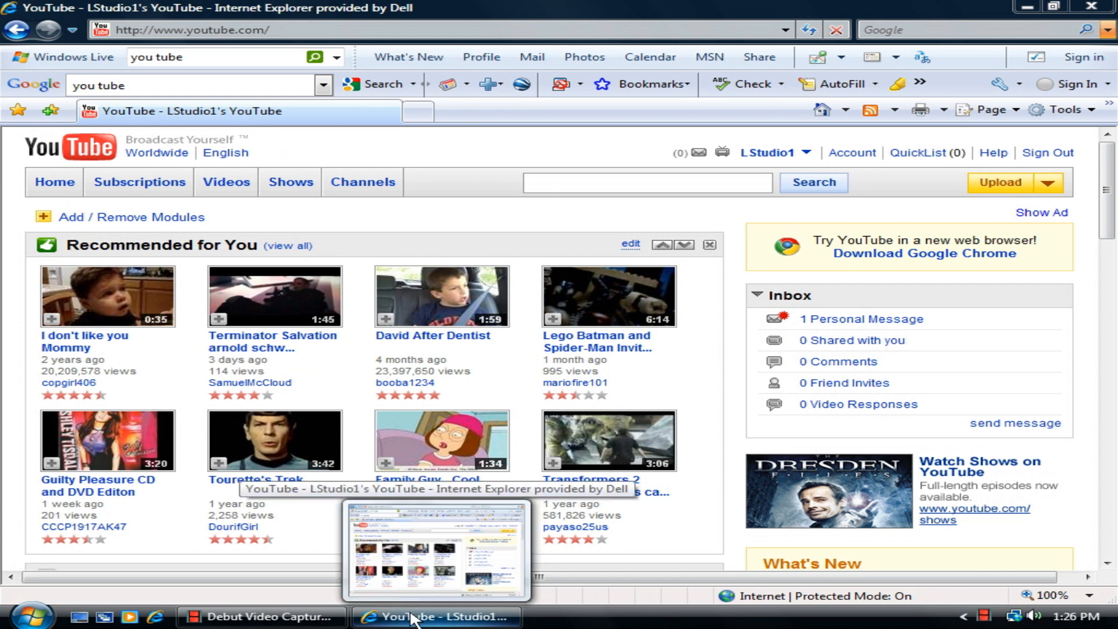